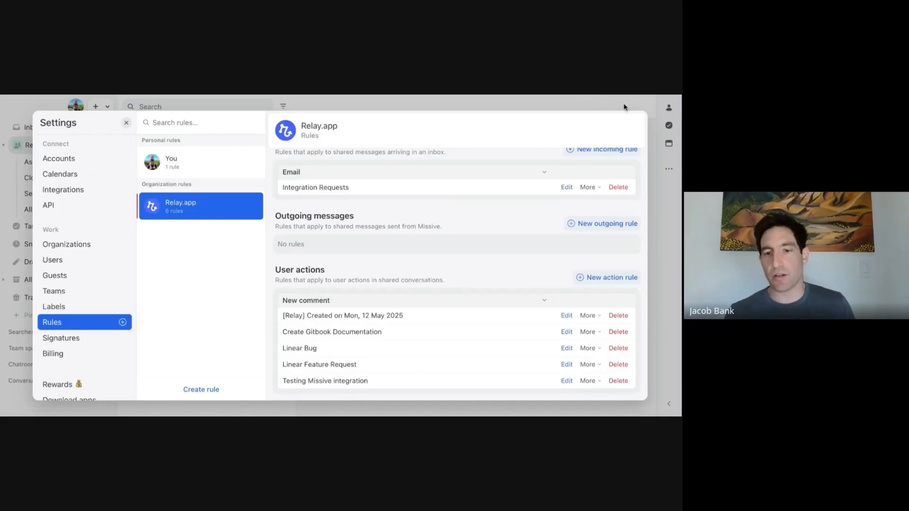
Step: Return to the conversation and draft the team-chat comment 'FR: Share a workflow'
{"action": "left_click", "coordinate": [126, 123]}
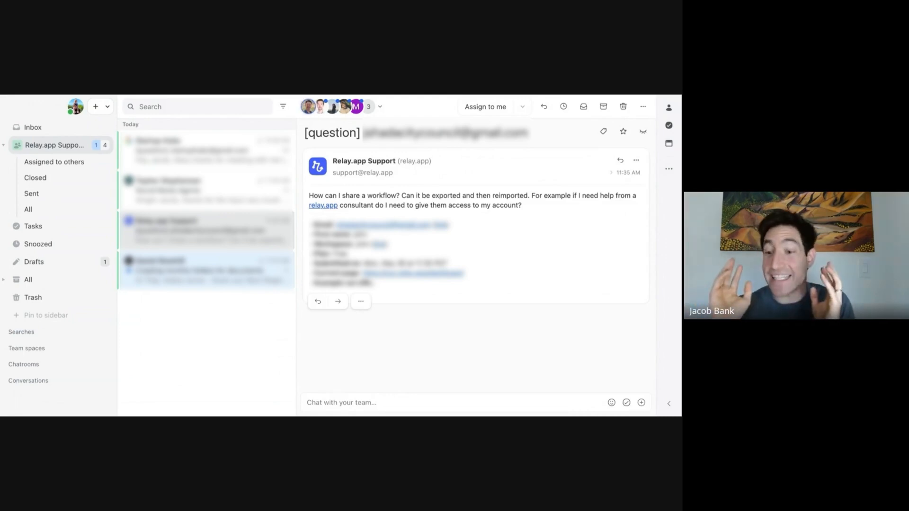
{"action": "type", "text": "FR"}
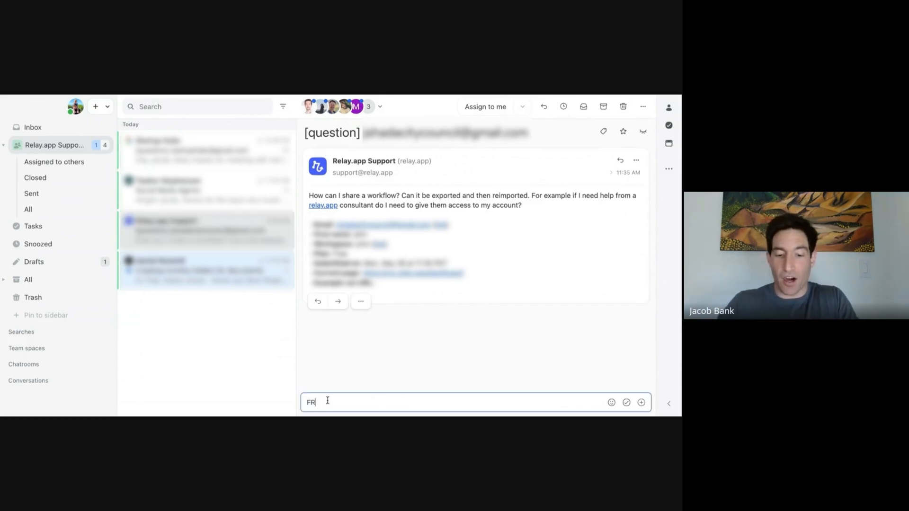
{"action": "type", "text": ": Share a workf"}
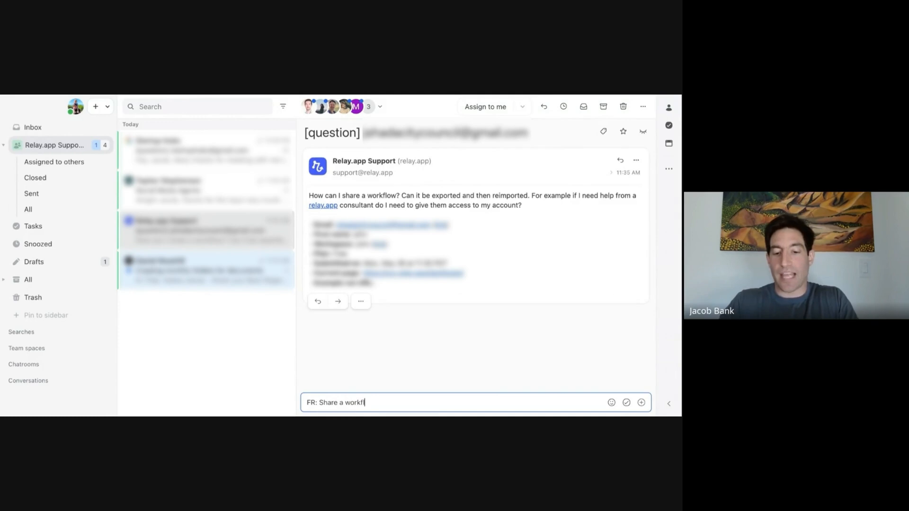
{"action": "type", "text": "low"}
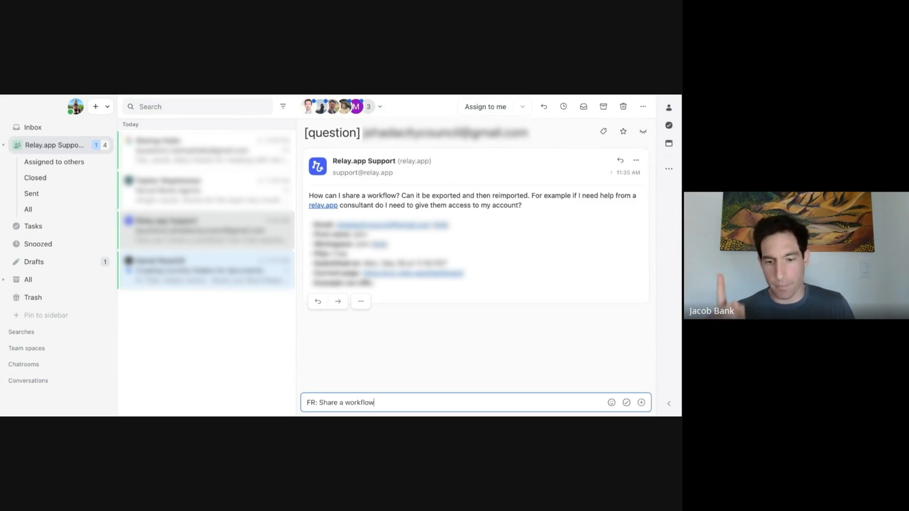
Step: Replace the draft with 'File a bug: sharing is broken' and select it
{"action": "triple_click", "coordinate": [340, 402]}
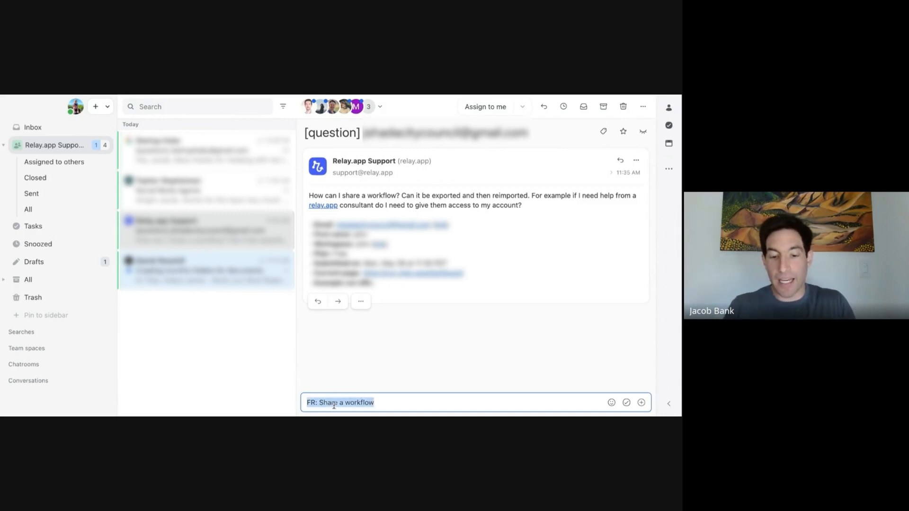
{"action": "type", "text": "File a bug:"}
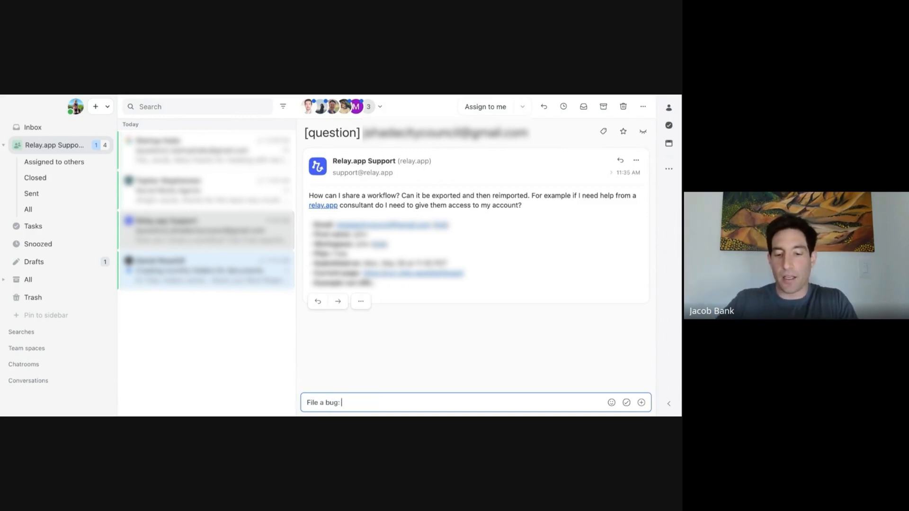
{"action": "type", "text": "sharing is broken"}
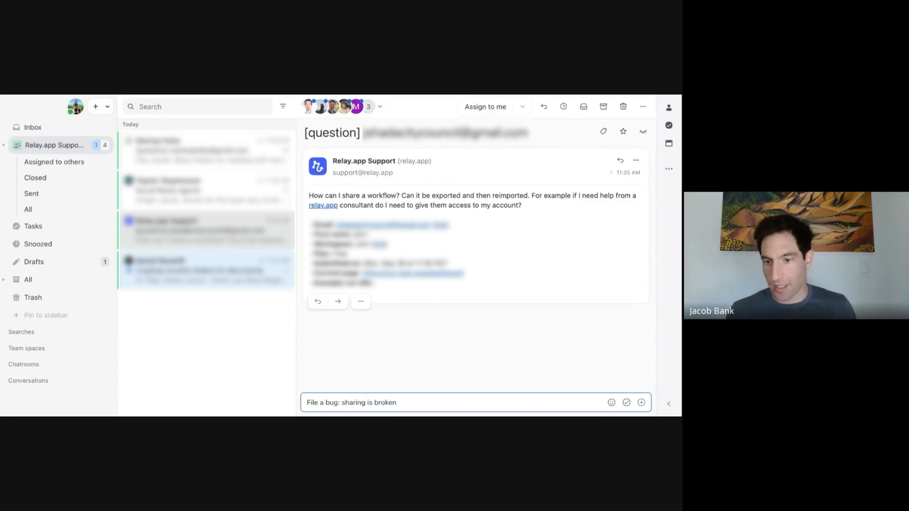
{"action": "triple_click", "coordinate": [350, 402]}
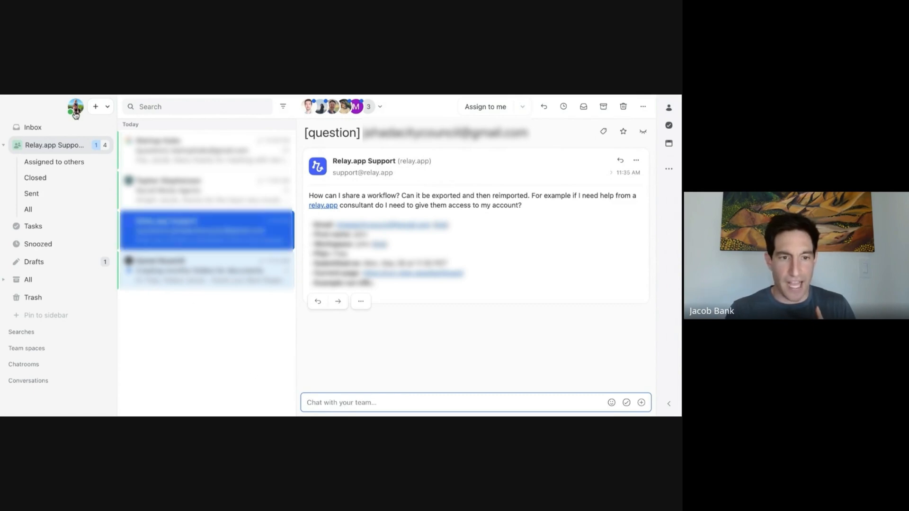
Step: Review the organization's Linear Bug and Linear Feature Request comment rules, then return to the conversation
{"action": "left_click", "coordinate": [75, 107]}
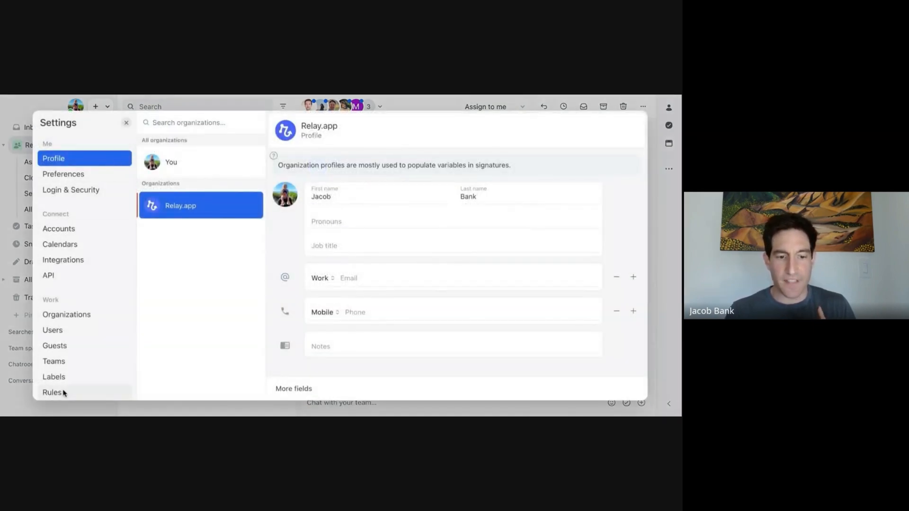
{"action": "left_click", "coordinate": [51, 392]}
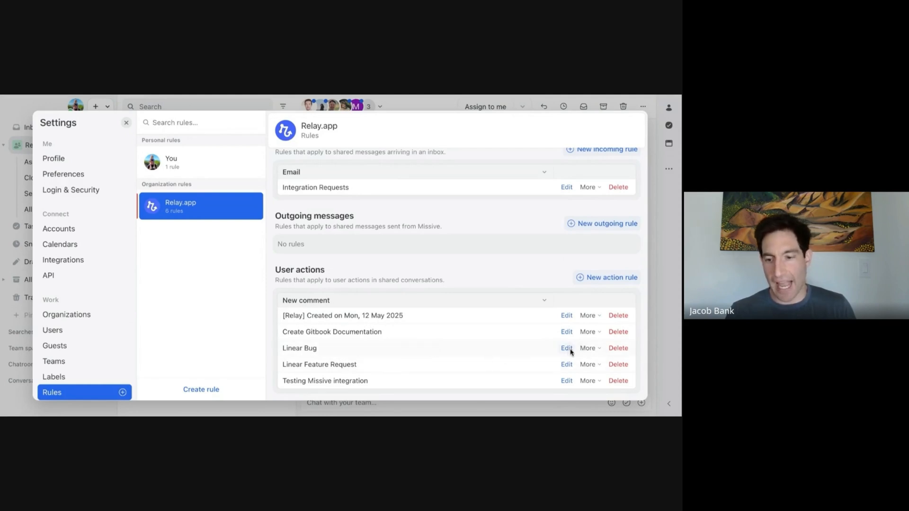
{"action": "left_click", "coordinate": [567, 347]}
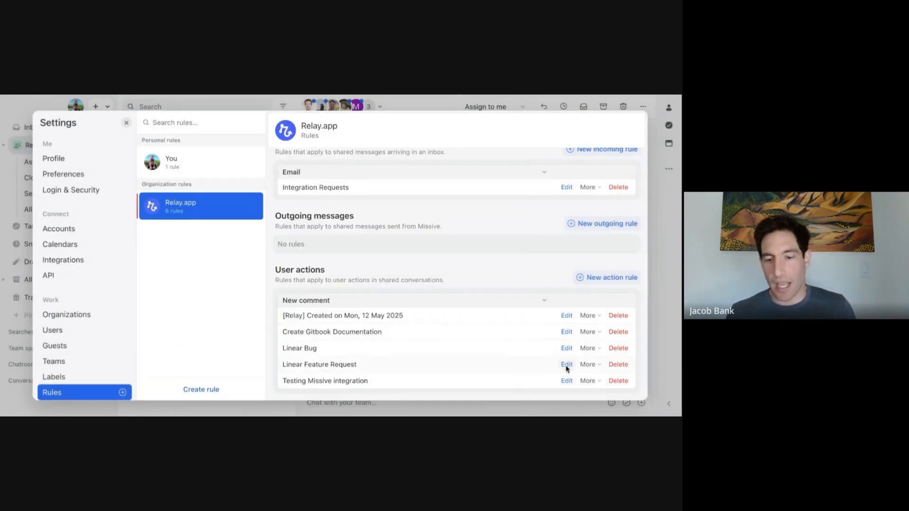
{"action": "left_click", "coordinate": [567, 363]}
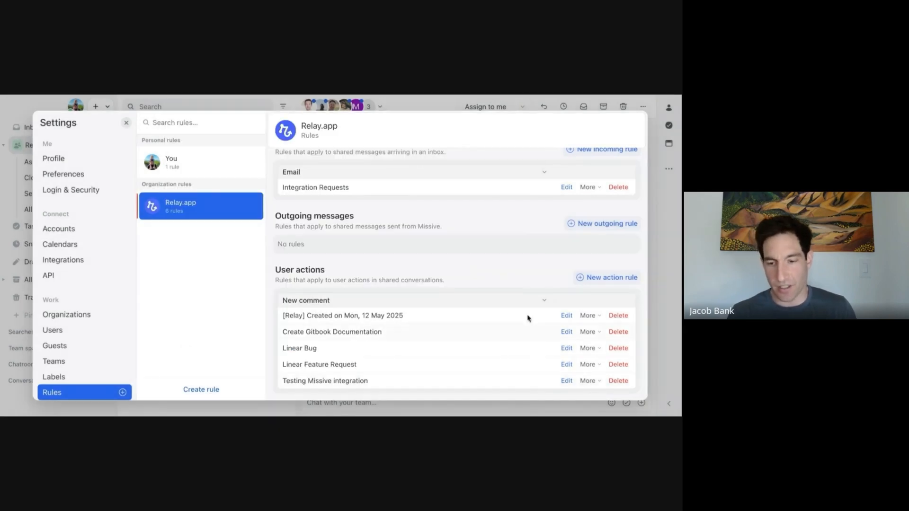
{"action": "left_click", "coordinate": [126, 123]}
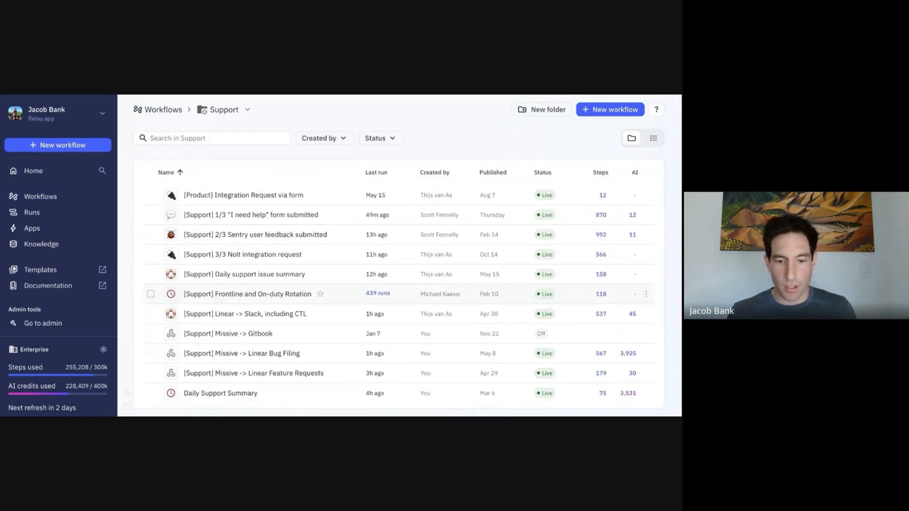
Step: Review the bug-filing workflow's Get Missive email body and Transform data steps
{"action": "left_click", "coordinate": [253, 353]}
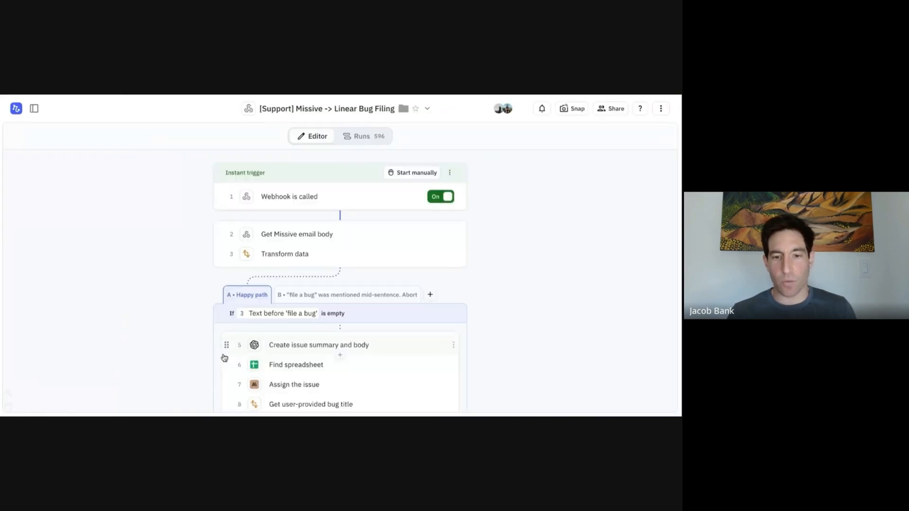
{"action": "scroll", "scroll_direction": "down", "scroll_amount": 3}
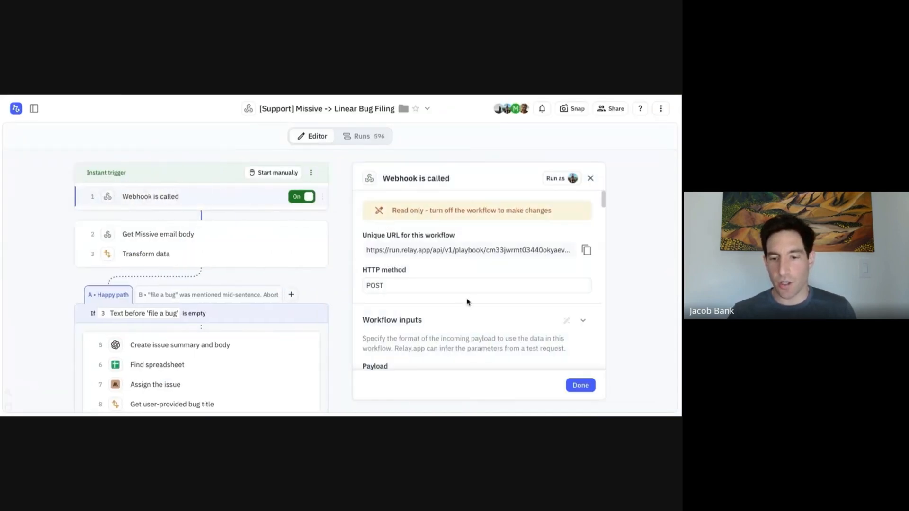
{"action": "scroll", "scroll_direction": "down", "scroll_amount": 3}
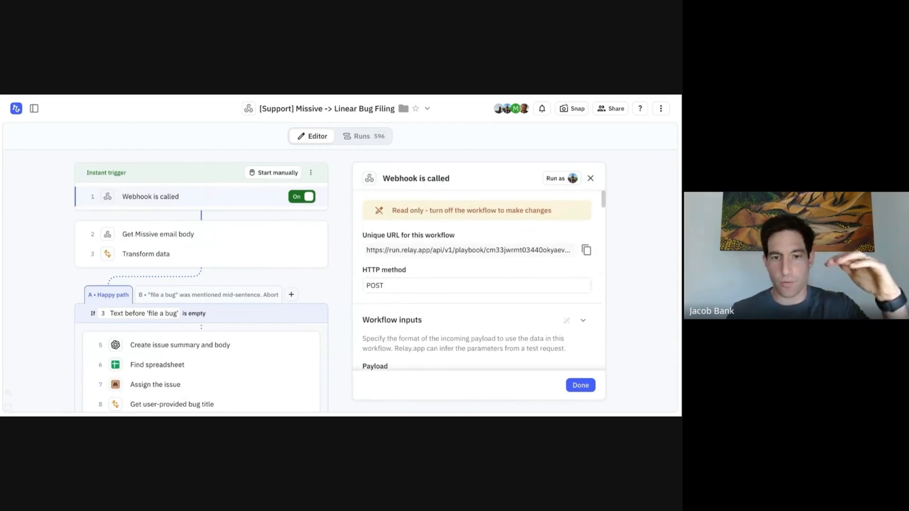
{"action": "left_click", "coordinate": [158, 234]}
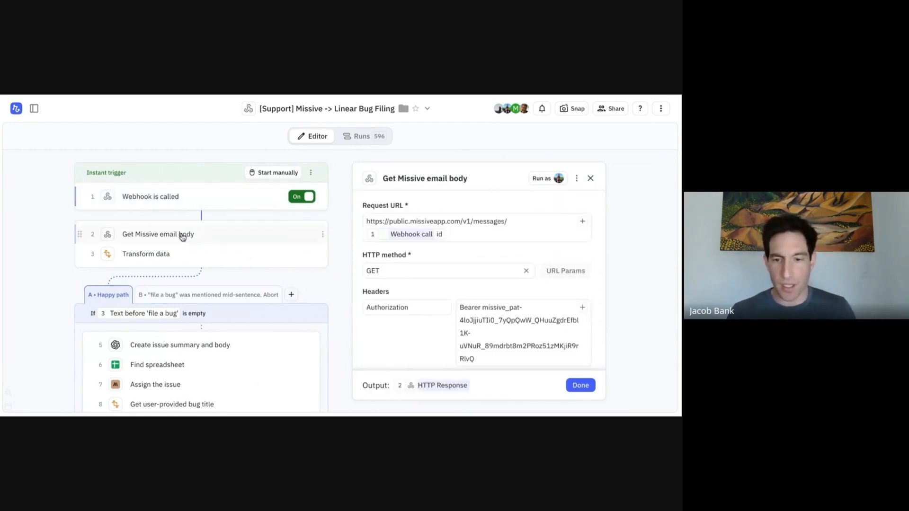
{"action": "scroll", "scroll_direction": "down", "scroll_amount": 3}
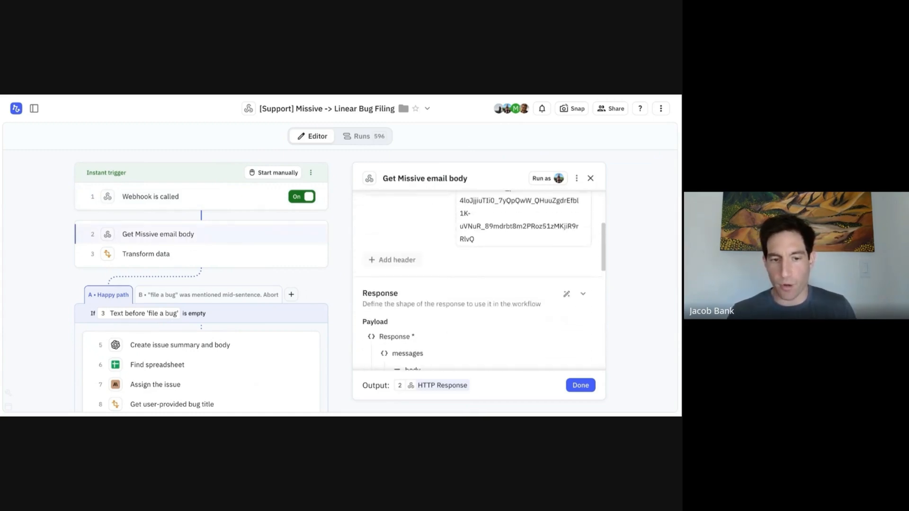
{"action": "left_click", "coordinate": [146, 254]}
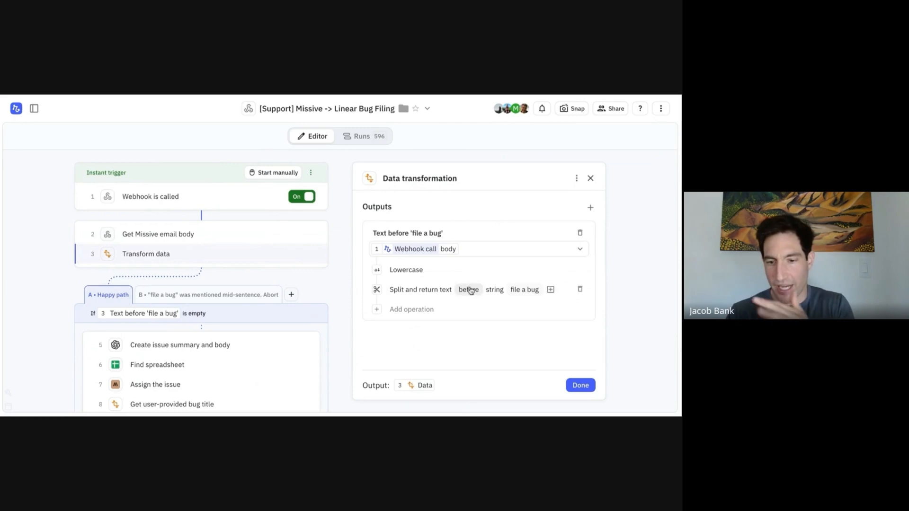
{"action": "mouse_move", "coordinate": [499, 292]}
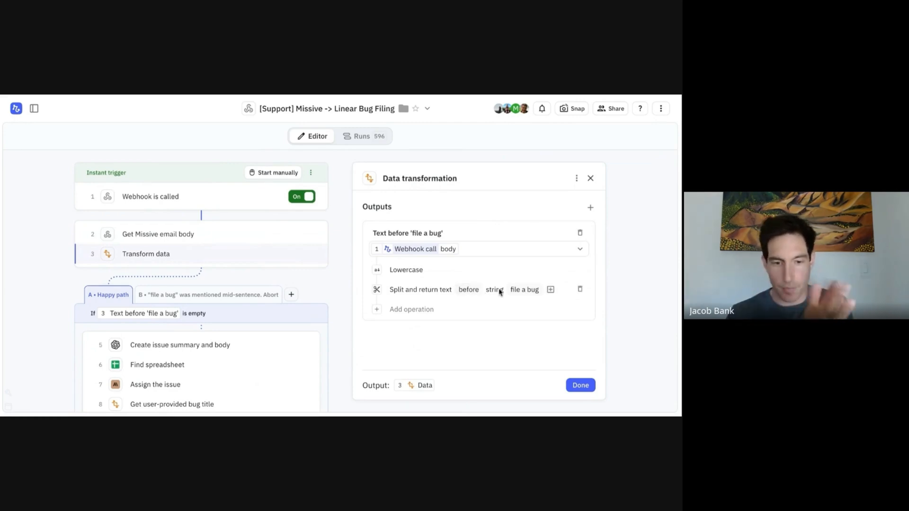
{"action": "scroll", "scroll_direction": "down", "scroll_amount": 3}
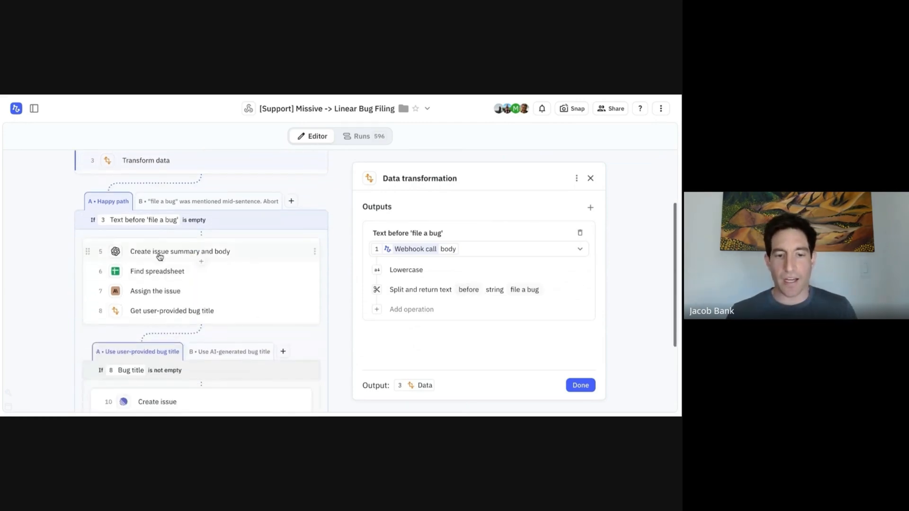
Step: Review the issue summary prompt, on-duty spreadsheet lookup and Assign the issue prompt
{"action": "left_click", "coordinate": [180, 251]}
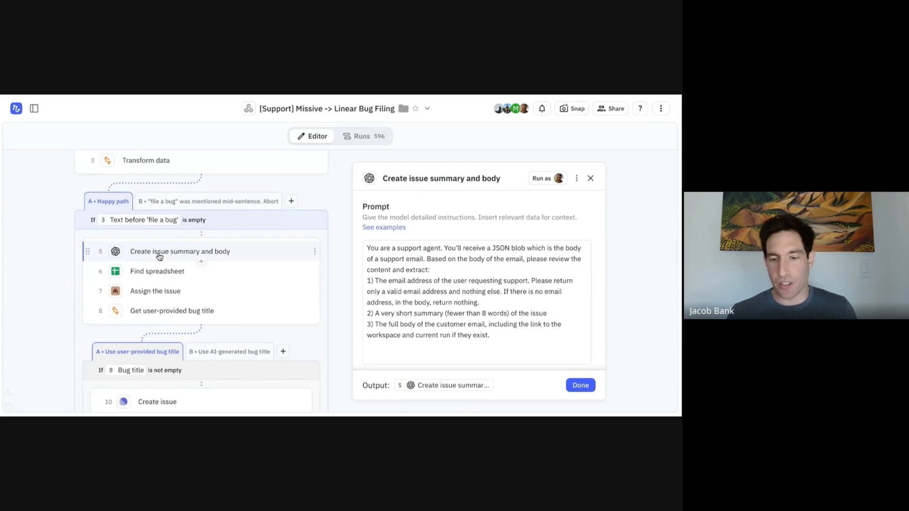
{"action": "left_click", "coordinate": [157, 271]}
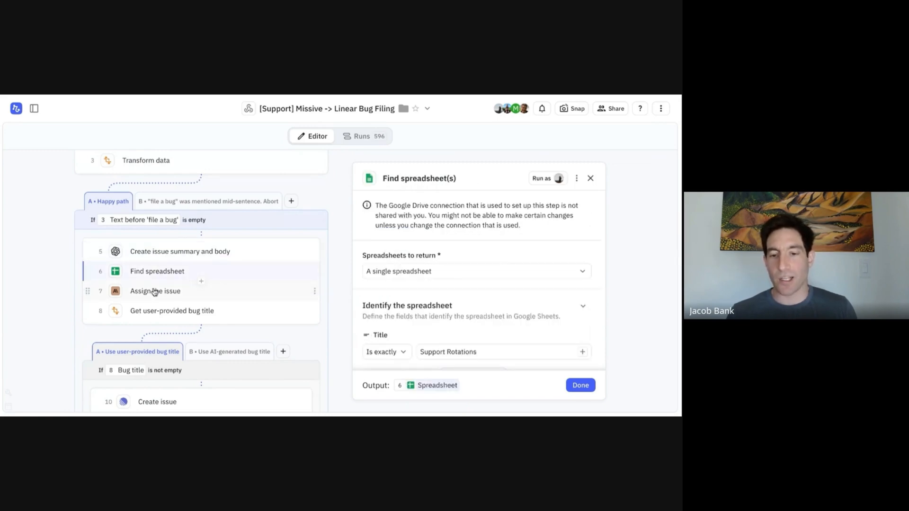
{"action": "left_click", "coordinate": [155, 290]}
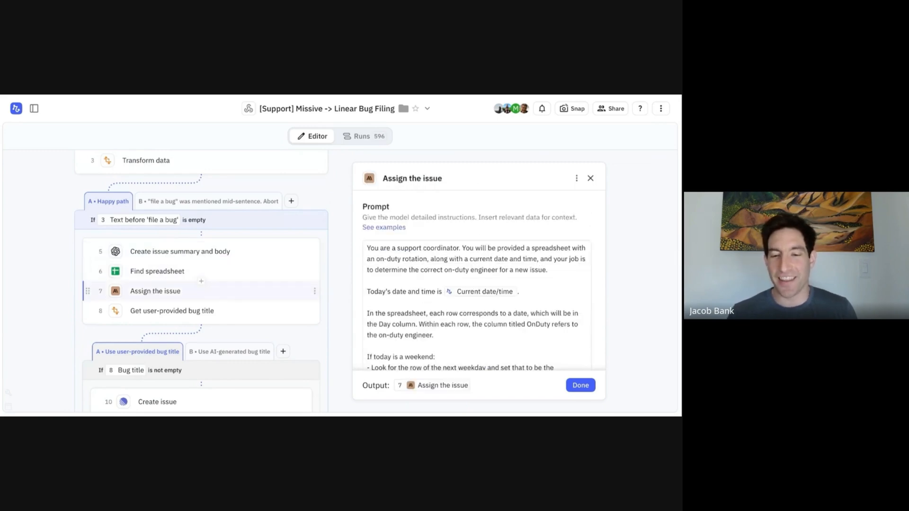
{"action": "scroll", "scroll_direction": "down", "scroll_amount": 3}
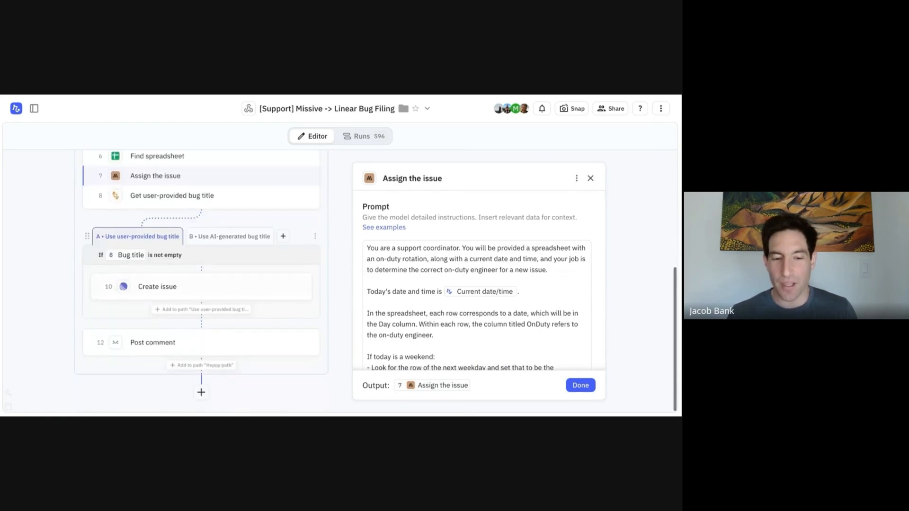
Step: Review the Create issue and Post comment steps, then return to the Support workflows list
{"action": "left_click", "coordinate": [156, 286]}
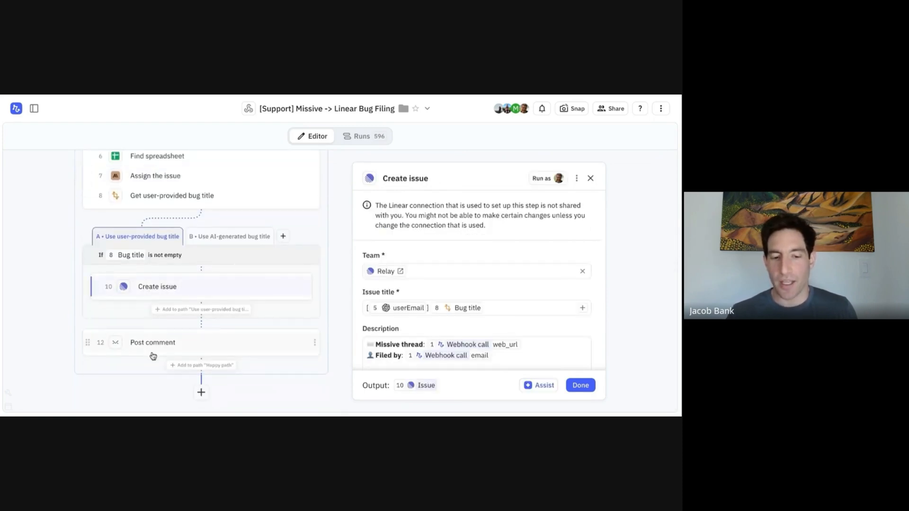
{"action": "left_click", "coordinate": [152, 342]}
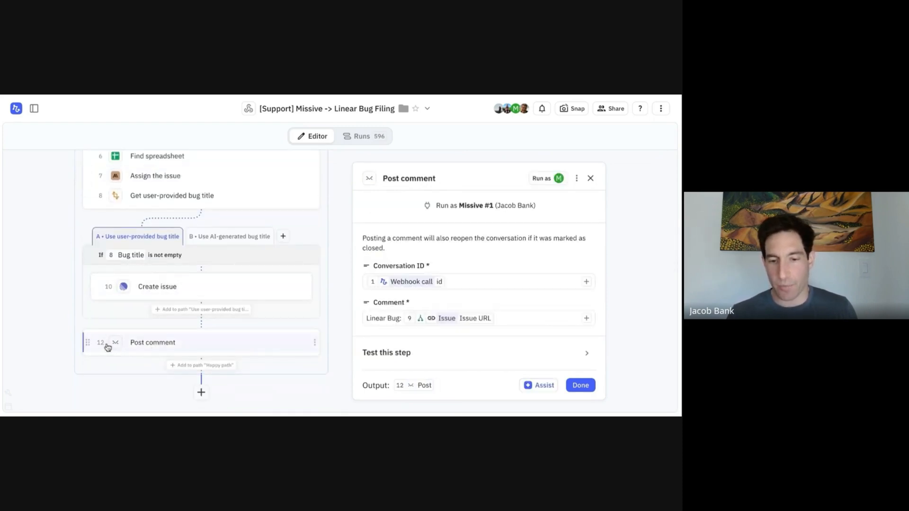
{"action": "mouse_move", "coordinate": [352, 306]}
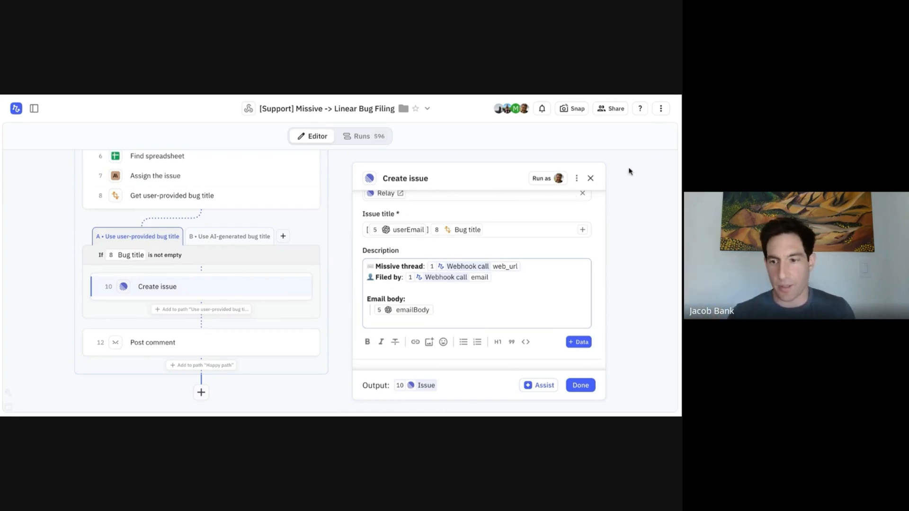
{"action": "left_click", "coordinate": [590, 178]}
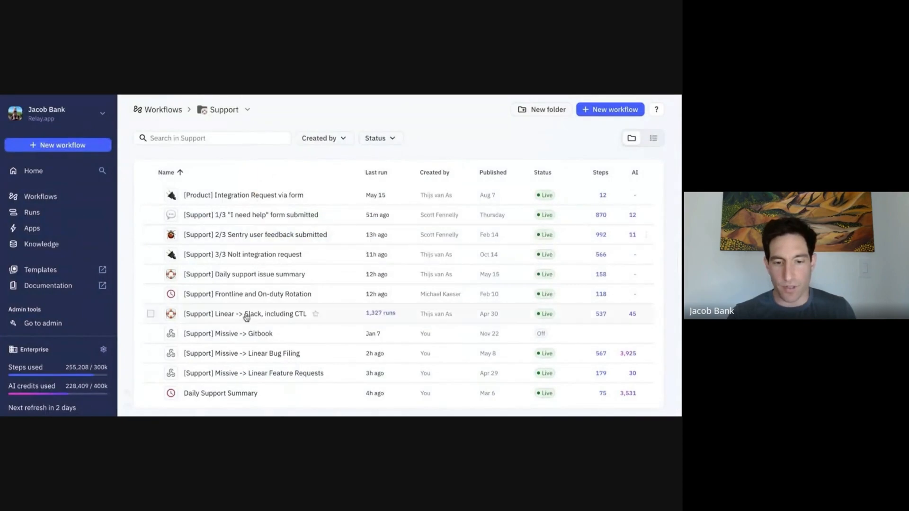
Step: Review the Feature Requests workflow down to its Post comment step
{"action": "left_click", "coordinate": [253, 374]}
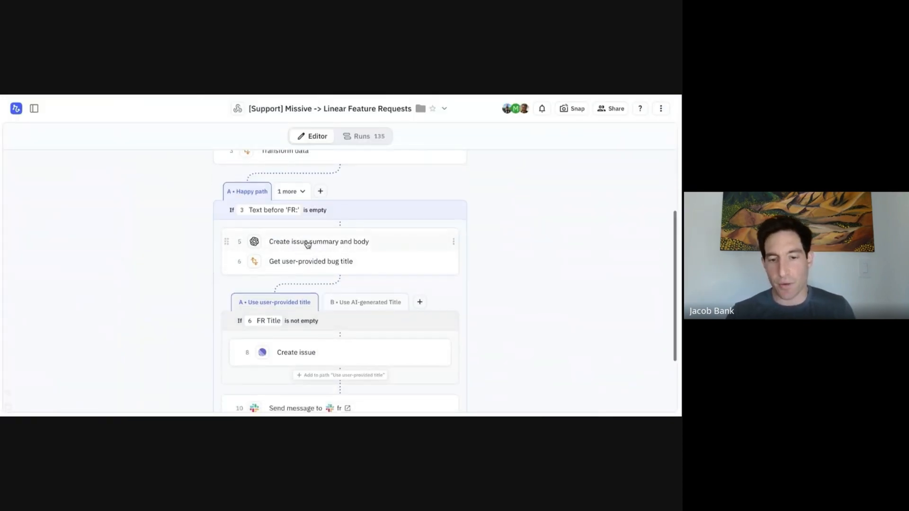
{"action": "scroll", "scroll_direction": "down", "scroll_amount": 3}
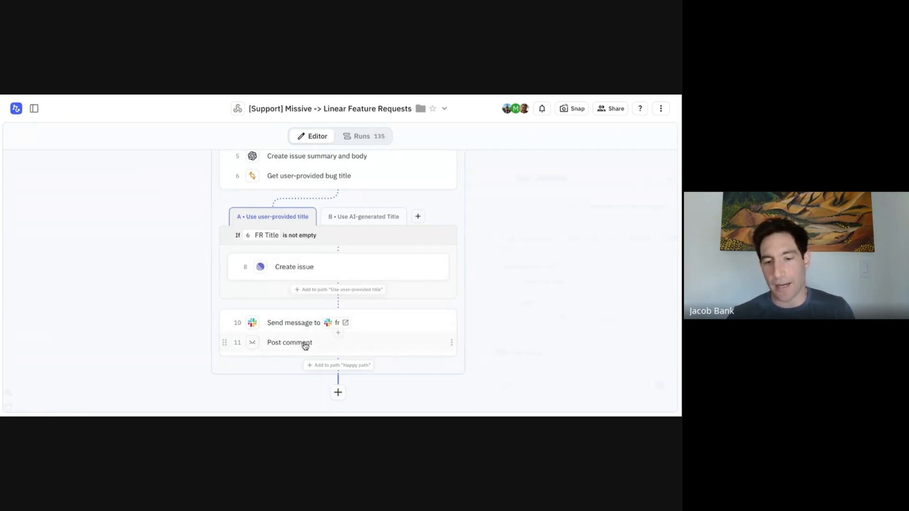
{"action": "left_click", "coordinate": [290, 342]}
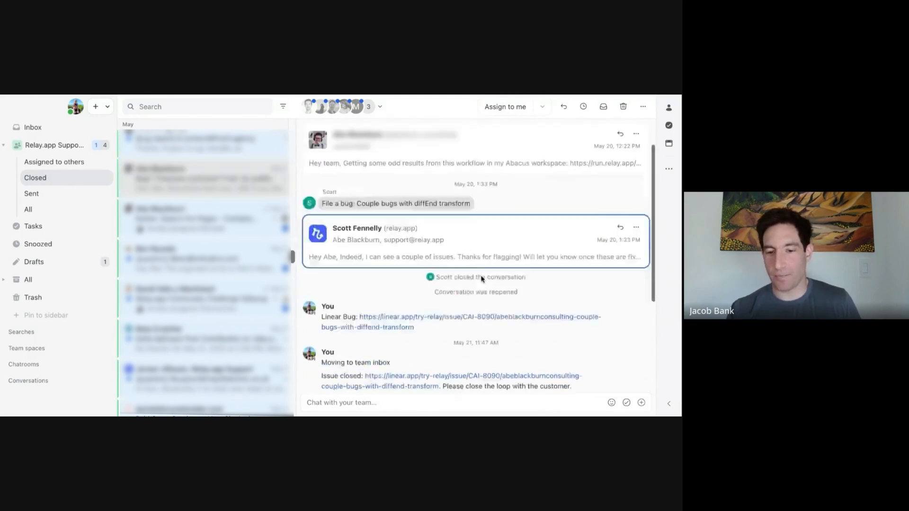
Step: Scroll through the thread's Linear Bug link, issue-closed note and customer reply
{"action": "scroll", "scroll_direction": "down", "scroll_amount": 3}
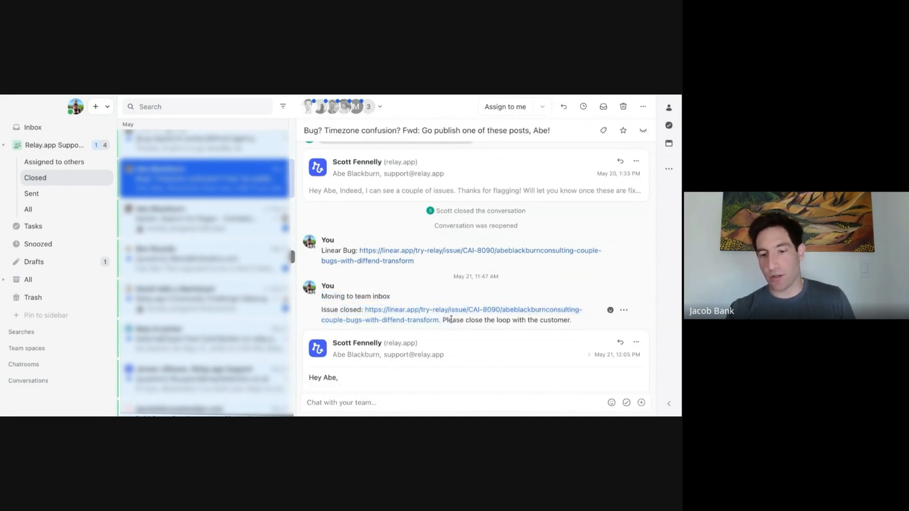
{"action": "scroll", "scroll_direction": "down", "scroll_amount": 3}
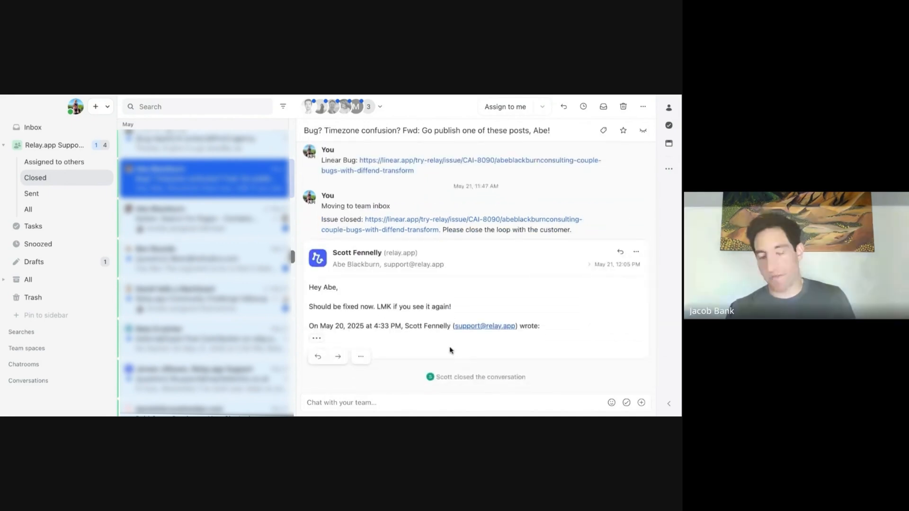